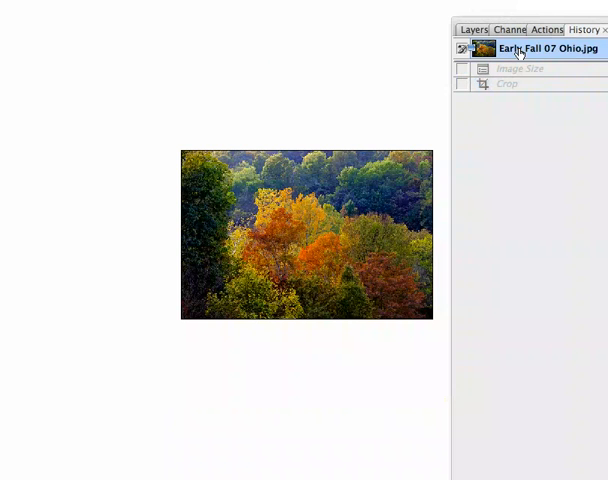
Select the original uncropped snapshot in History to compare the wide photo with the crop
left_click(521, 68)
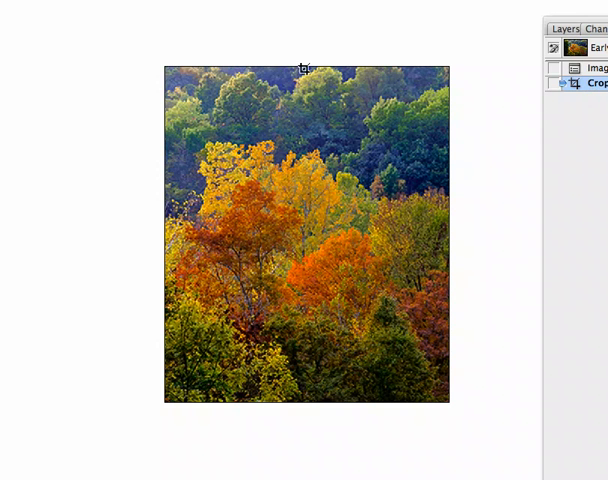
mouse_move(344, 63)
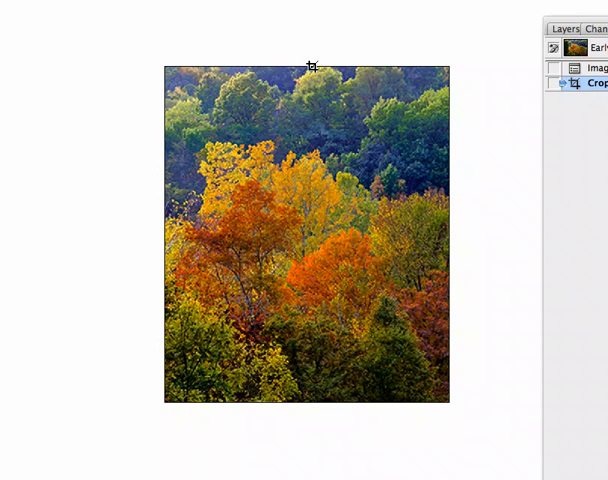
mouse_move(327, 66)
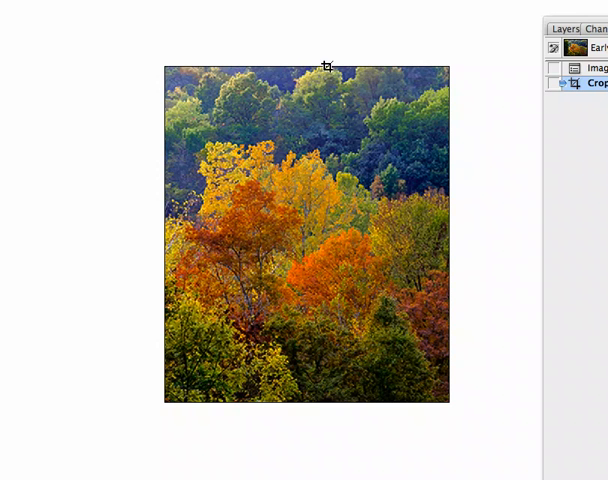
mouse_move(286, 70)
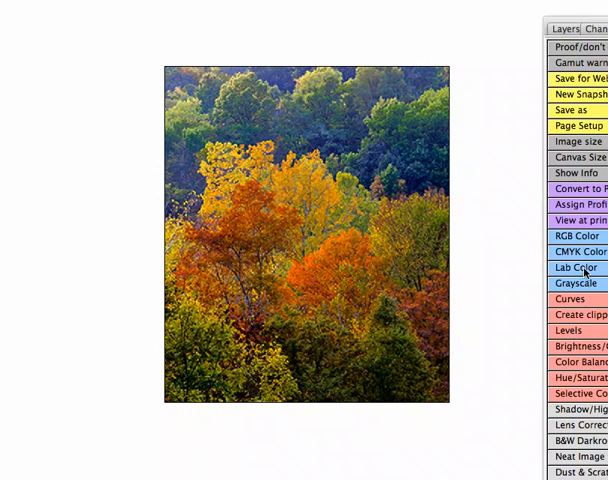
Resize the canvas to 700 pixels high, adding empty space above the trees
left_click(574, 157)
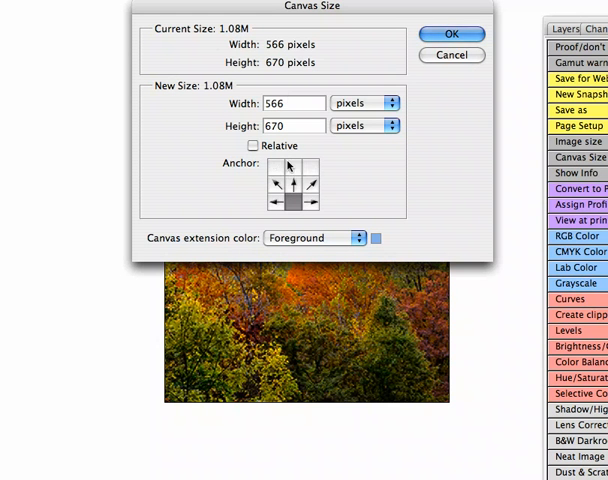
left_click(290, 125)
type("7")
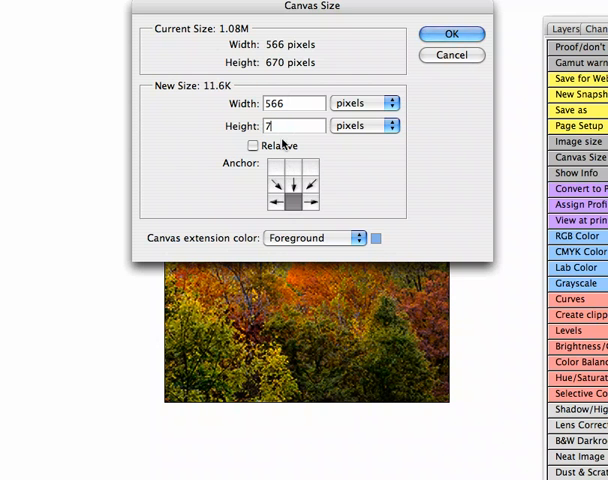
type("00")
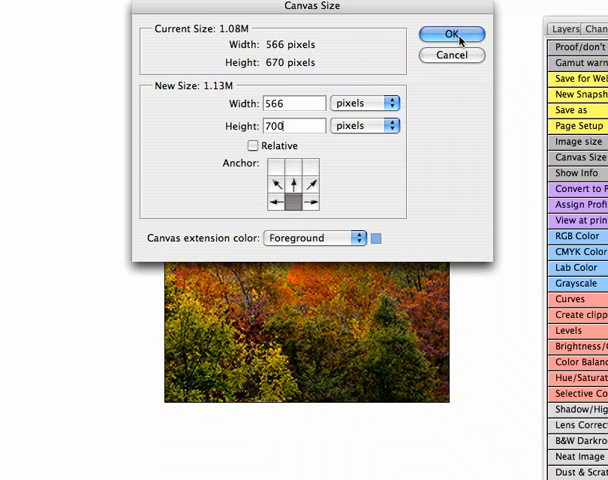
left_click(452, 33)
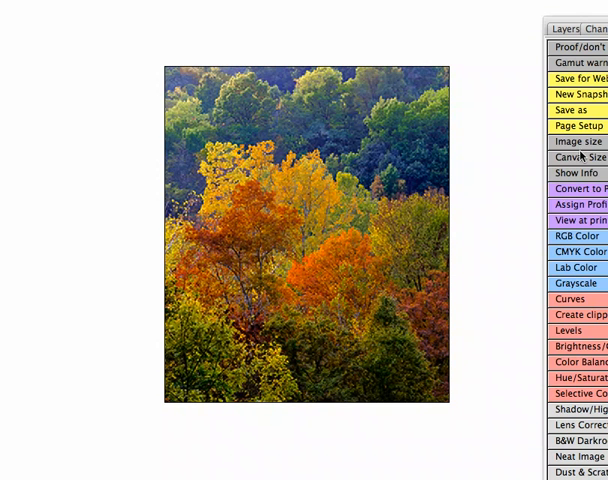
left_click(576, 157)
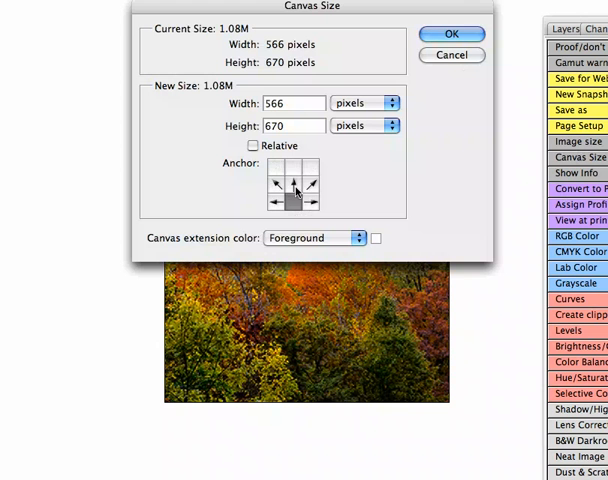
type("7")
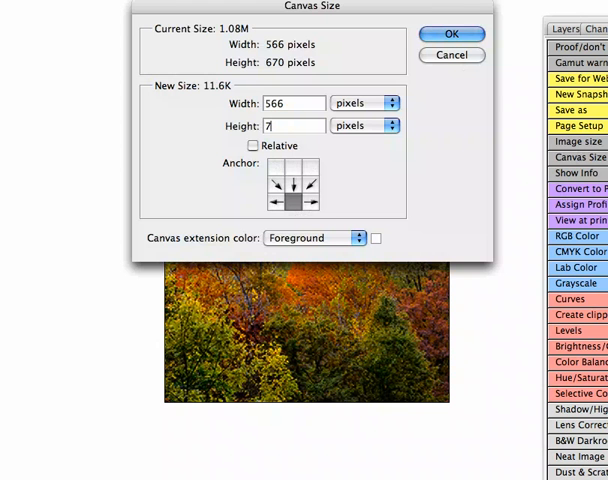
left_click(452, 33)
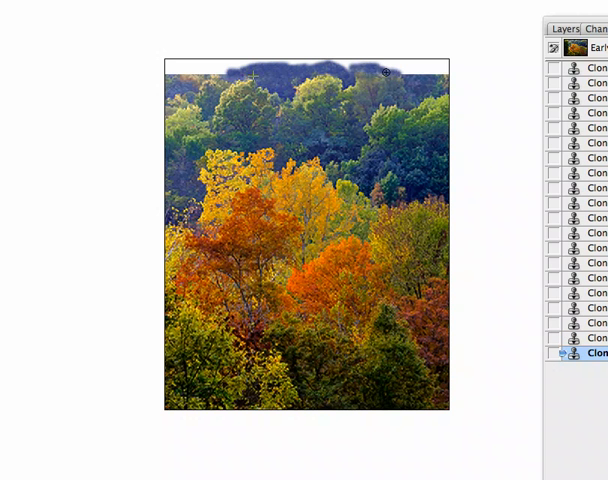
mouse_move(423, 92)
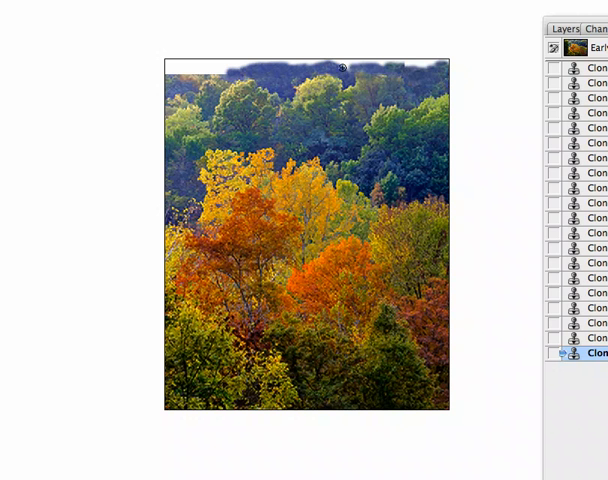
mouse_move(320, 78)
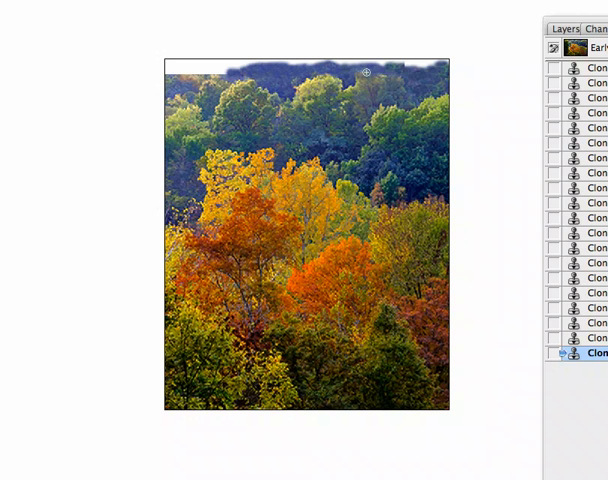
mouse_move(362, 88)
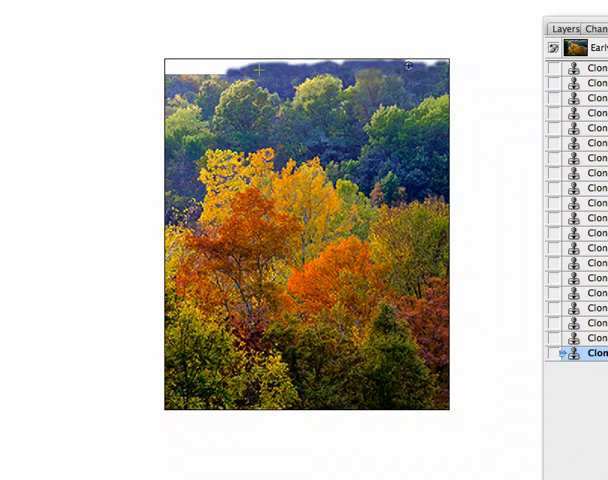
mouse_move(285, 80)
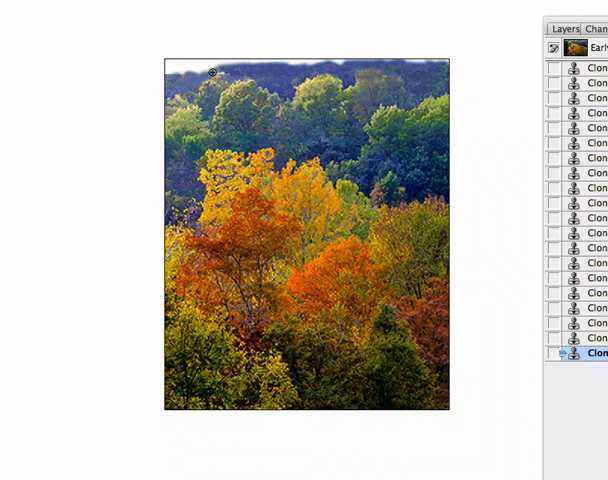
mouse_move(172, 92)
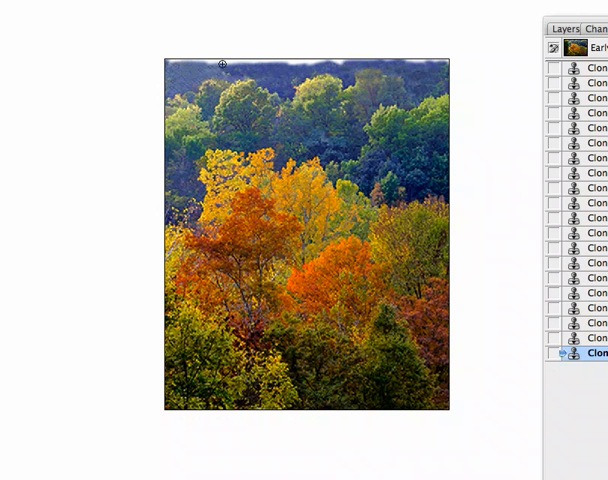
mouse_move(326, 107)
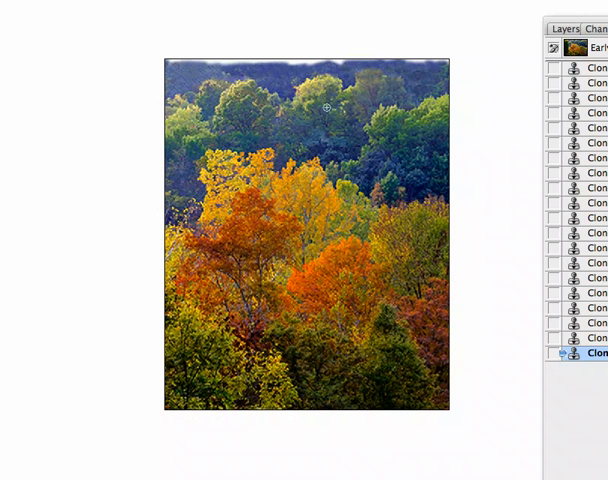
mouse_move(162, 69)
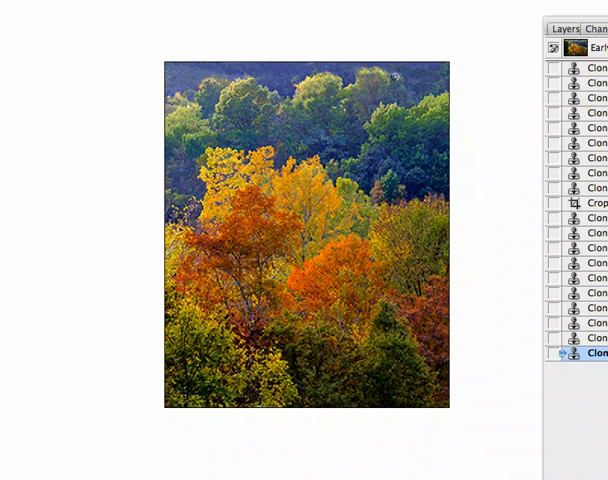
mouse_move(270, 72)
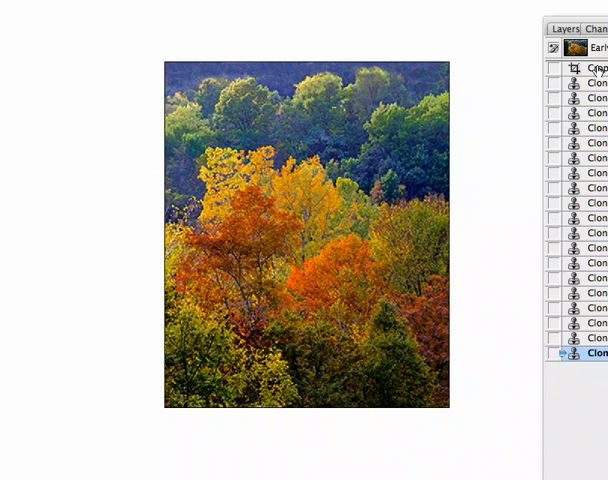
Select the trim Crop state in the History panel to review the result
left_click(597, 67)
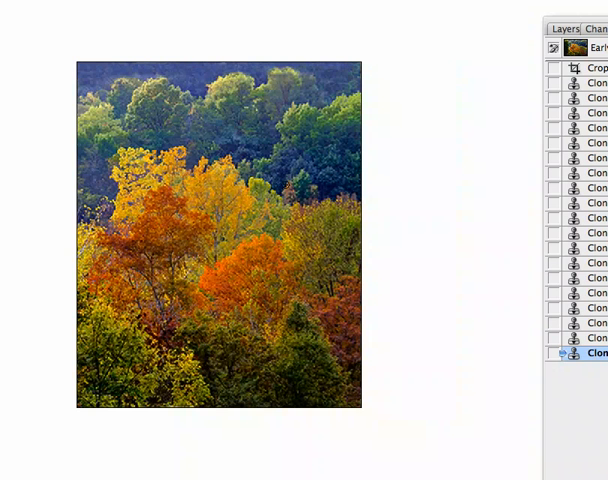
mouse_move(338, 292)
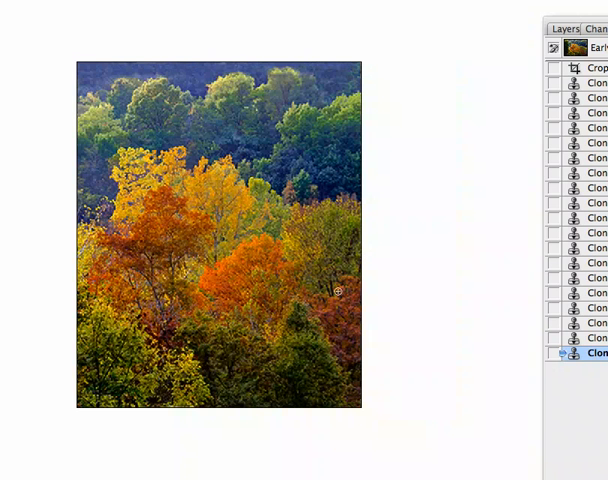
mouse_move(245, 187)
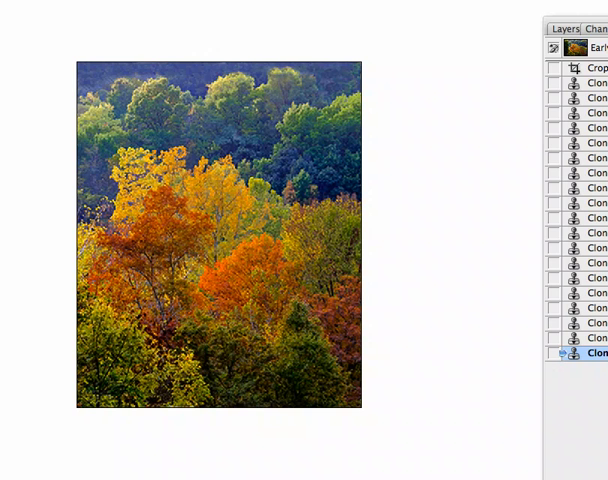
mouse_move(120, 52)
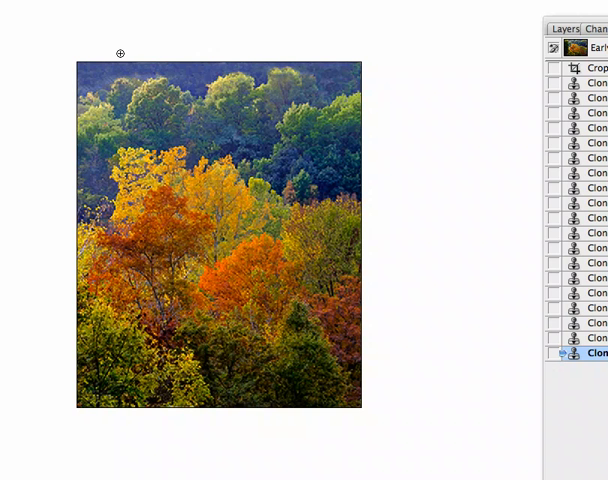
mouse_move(47, 58)
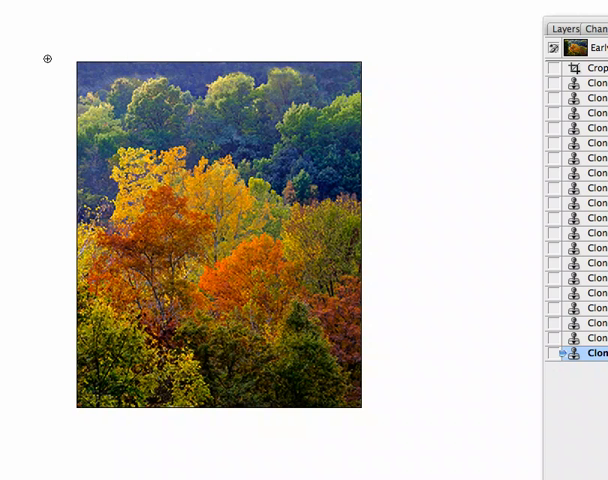